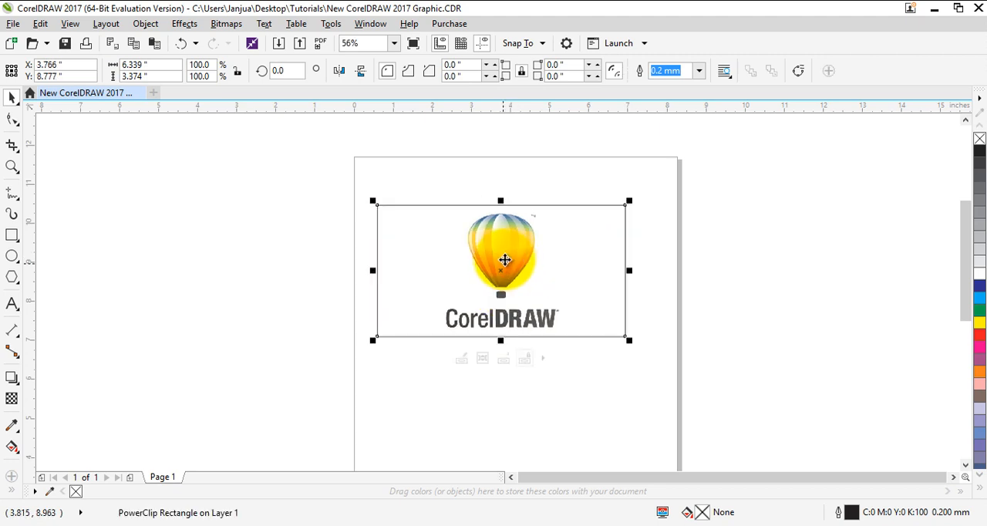
# - Drag the PowerClip frame with the balloon logo up and to the right on the page
pyautogui.moveTo(504, 259); pyautogui.dragTo(524, 212)
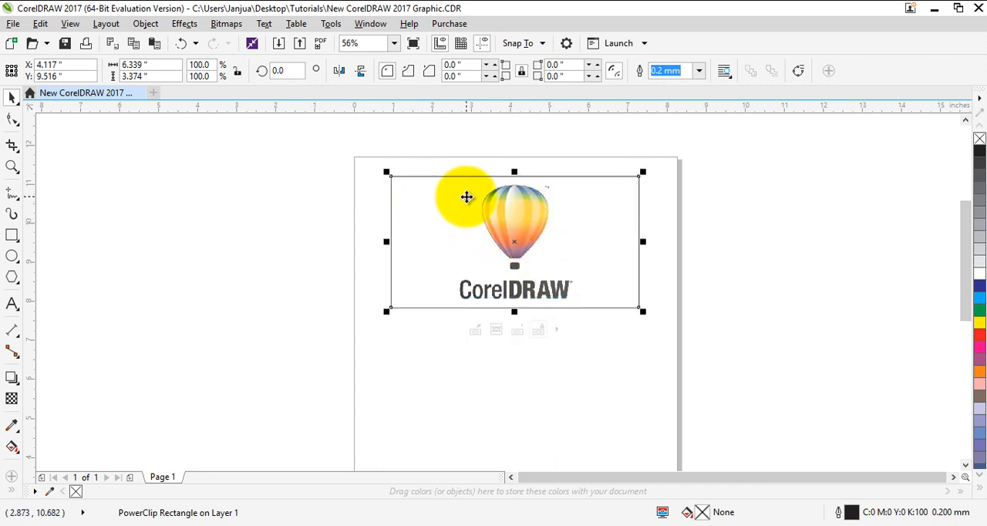
pyautogui.moveTo(466, 197); pyautogui.dragTo(528, 253)
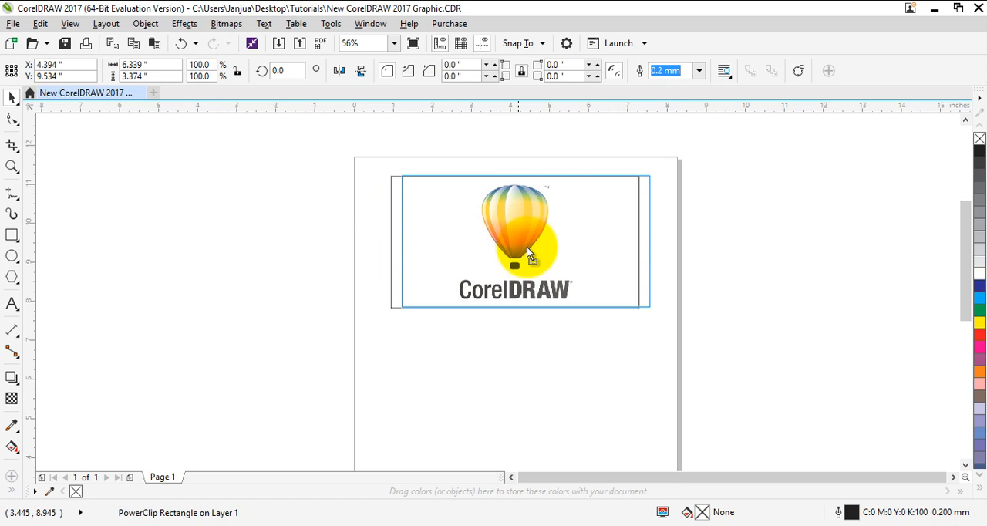
# - Choose Edit PowerClip on the frame to work on the balloon logo inside it
pyautogui.rightClick(527, 253)
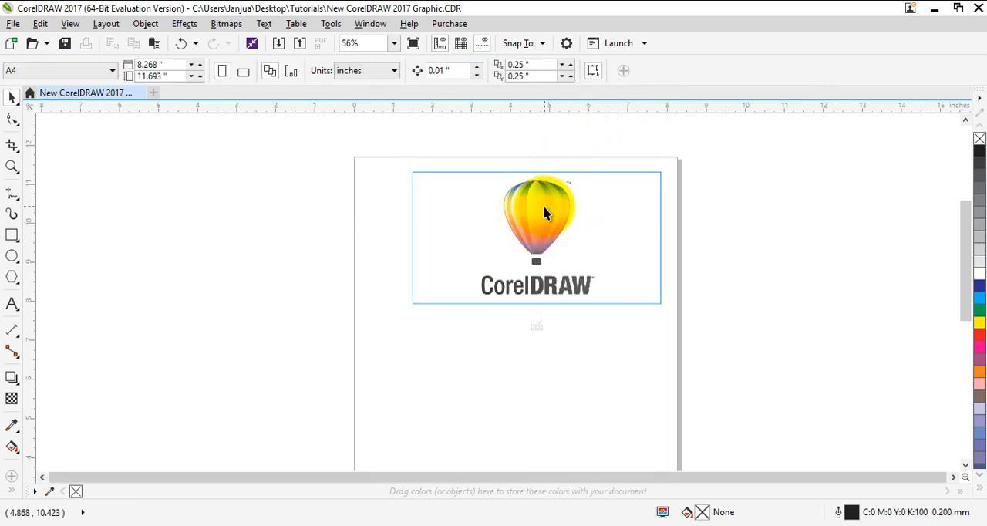
pyautogui.click(536, 216)
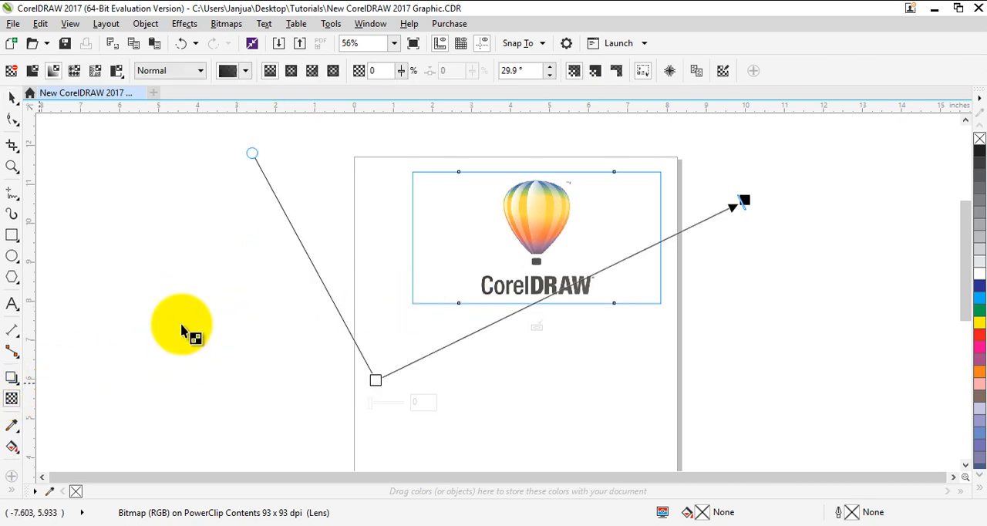
# - Lay a linear transparency across the balloon logo and stretch its end beyond the frame's right side
pyautogui.moveTo(182, 323); pyautogui.dragTo(347, 366)
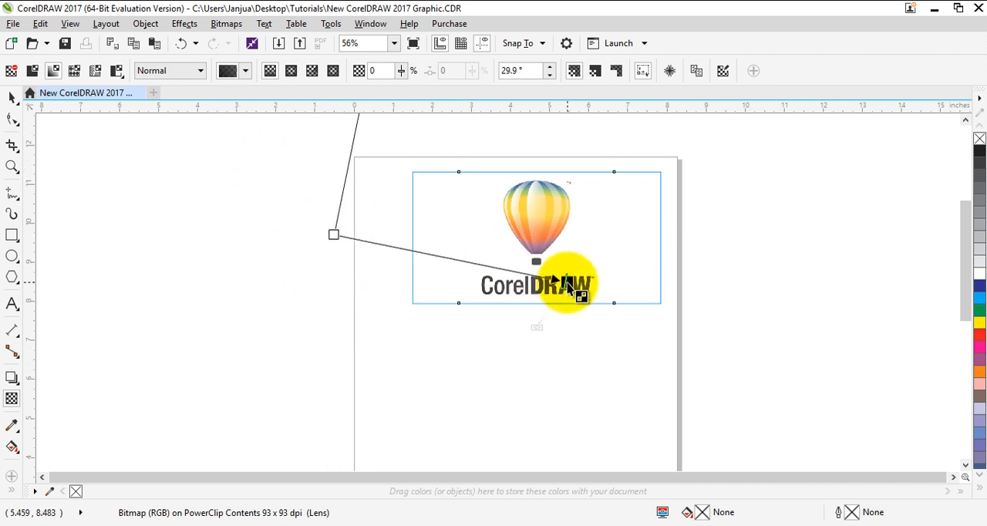
pyautogui.moveTo(567, 286); pyautogui.dragTo(367, 324)
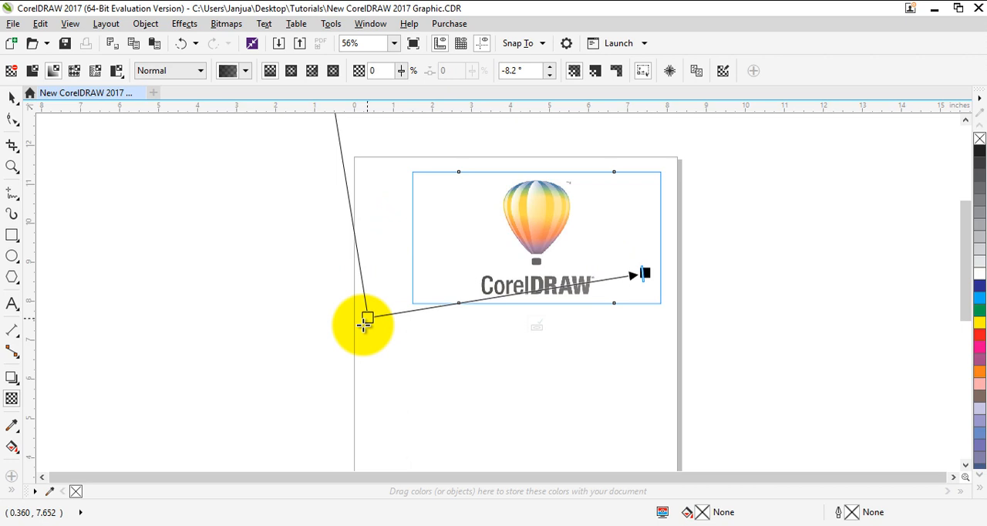
pyautogui.moveTo(367, 324); pyautogui.dragTo(645, 271)
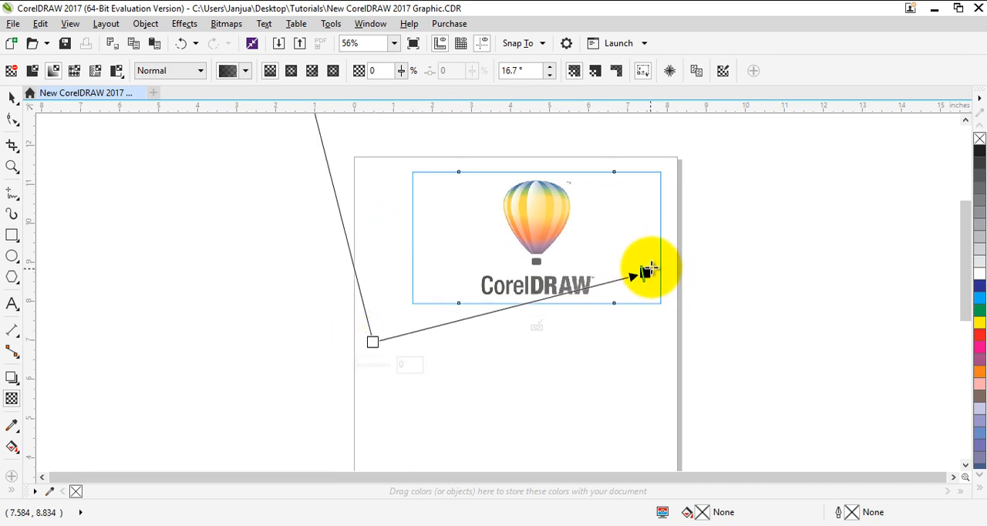
pyautogui.moveTo(651, 270); pyautogui.dragTo(748, 203)
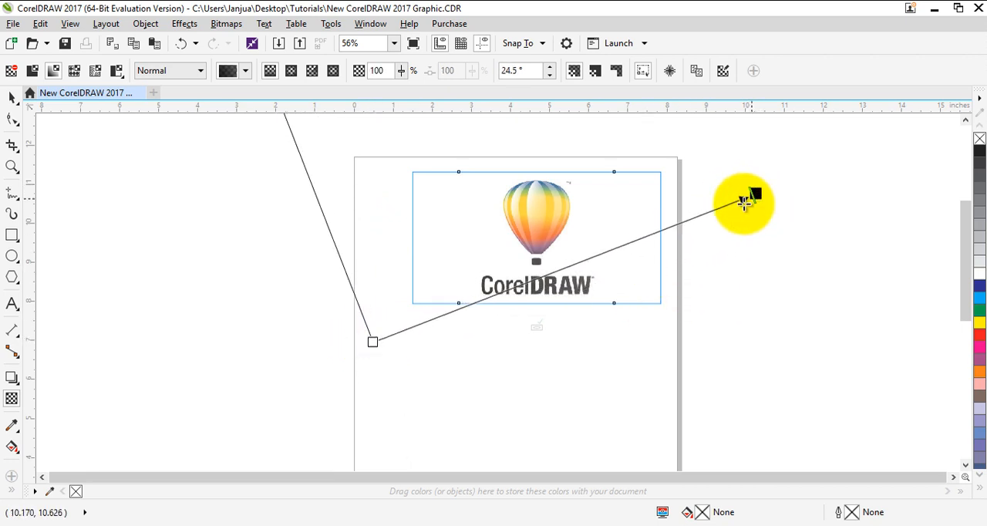
pyautogui.moveTo(743, 202); pyautogui.dragTo(400, 356)
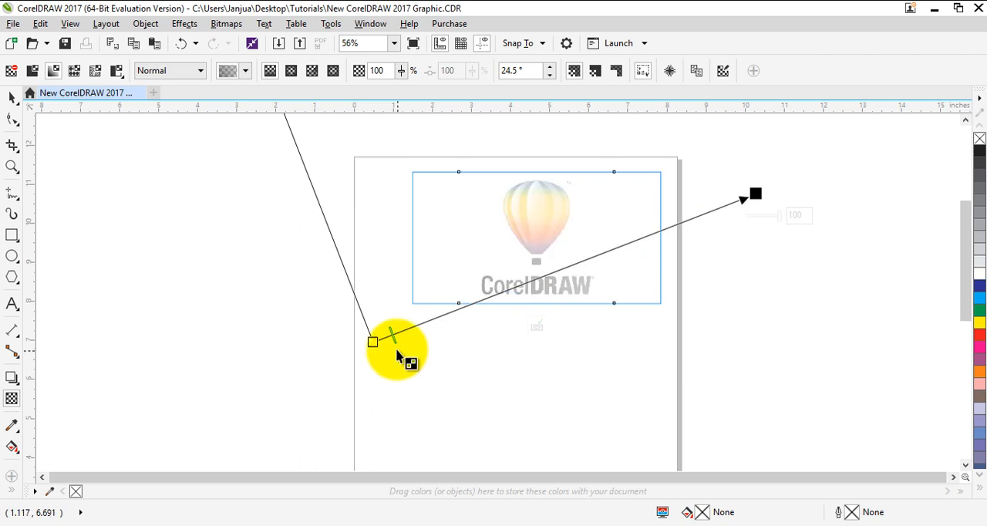
# - Move the transparency's start node down and left of the page so the whole logo turns pale
pyautogui.moveTo(398, 343); pyautogui.dragTo(345, 355)
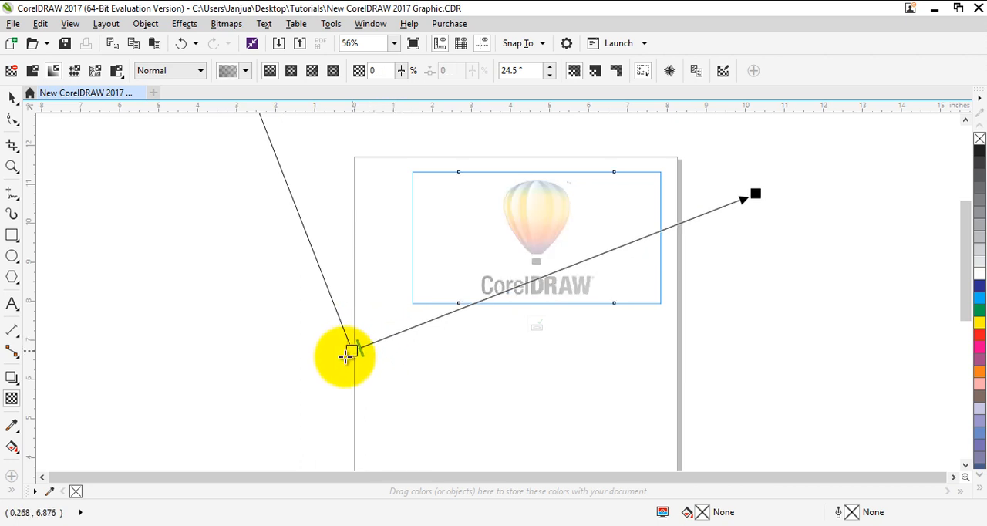
pyautogui.moveTo(347, 355); pyautogui.dragTo(373, 459)
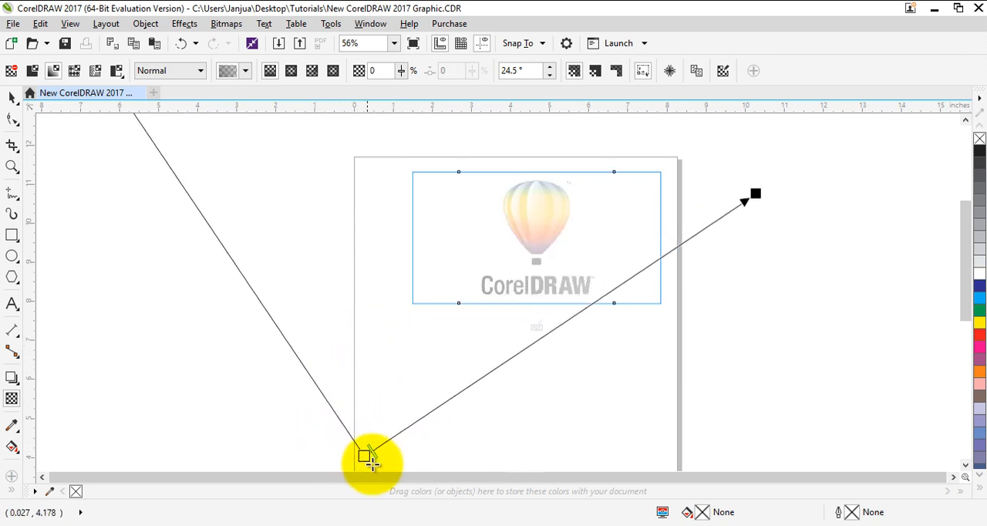
pyautogui.moveTo(370, 455); pyautogui.dragTo(317, 441)
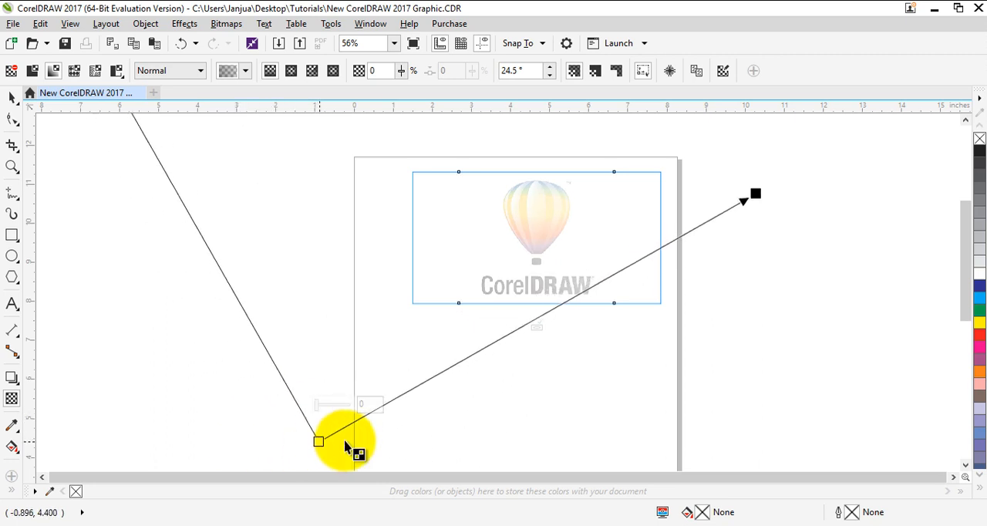
pyautogui.moveTo(317, 441); pyautogui.dragTo(168, 424)
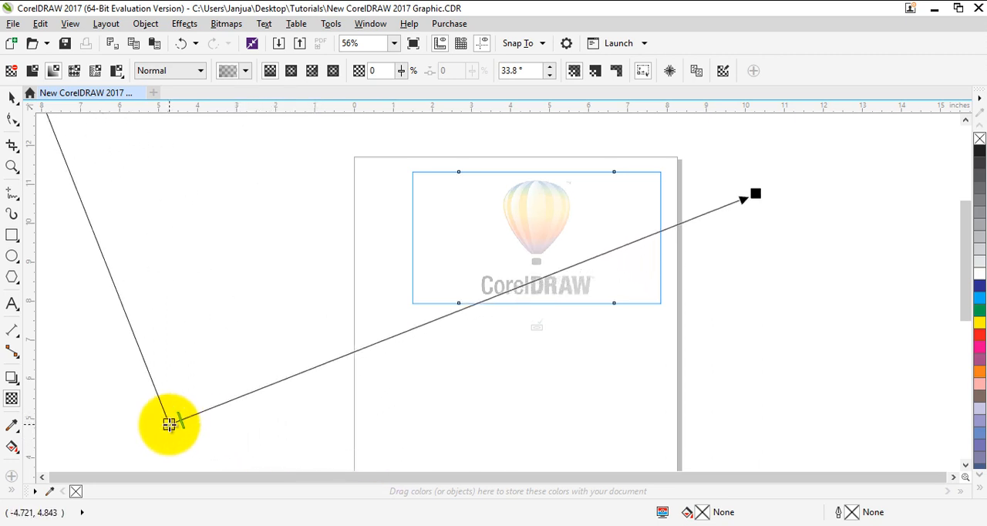
# - Redraw the linear transparency from the balloon's base and fine-tune its start node to keep the logo washed out
pyautogui.moveTo(169, 424); pyautogui.dragTo(111, 438)
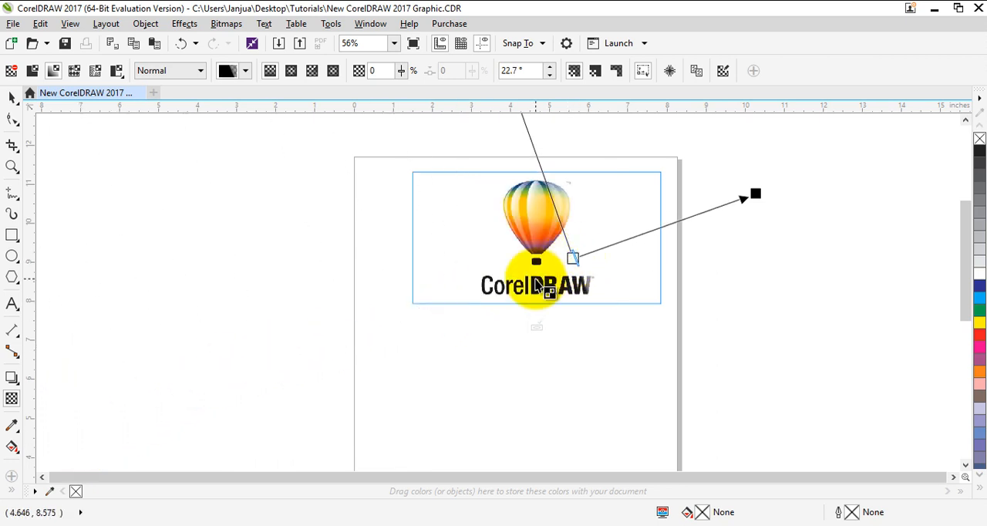
pyautogui.moveTo(537, 285); pyautogui.dragTo(478, 293)
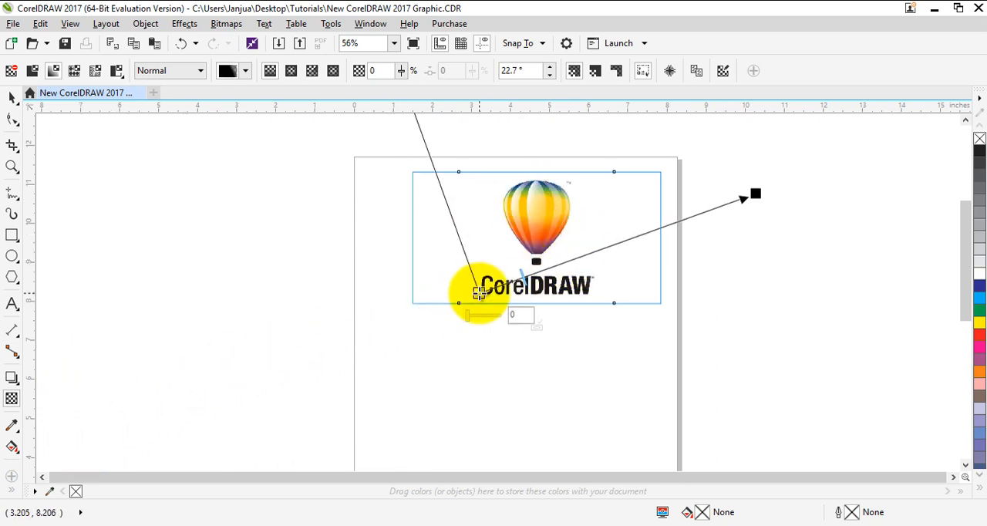
pyautogui.moveTo(478, 293); pyautogui.dragTo(244, 383)
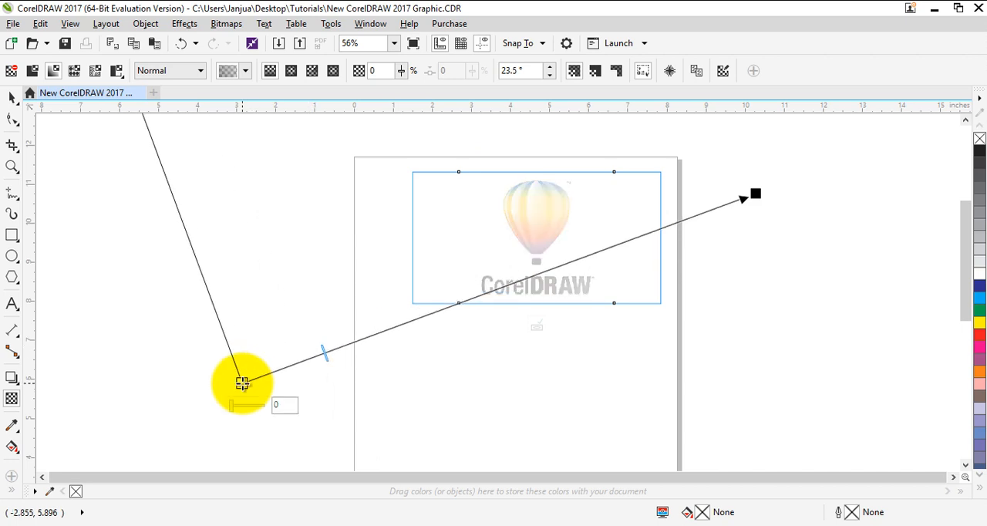
pyautogui.moveTo(244, 384); pyautogui.dragTo(206, 392)
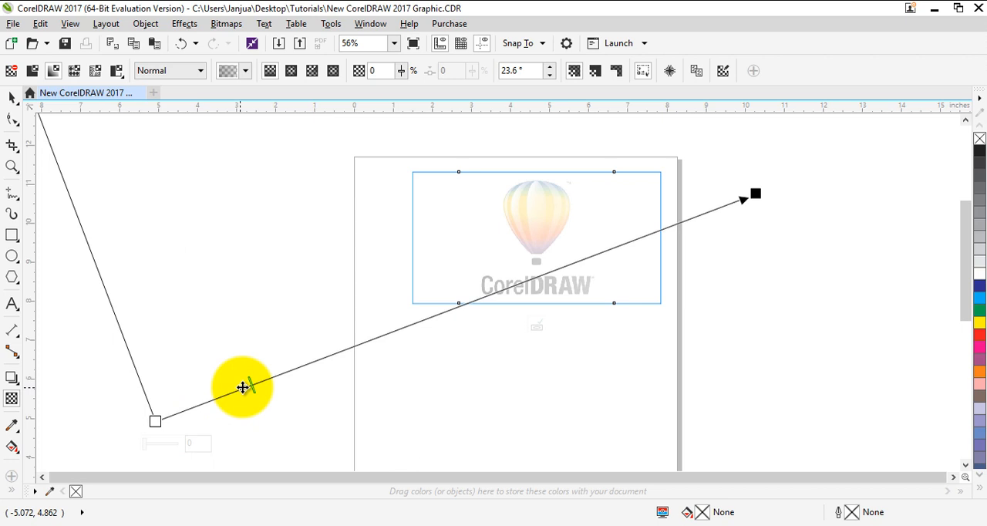
pyautogui.moveTo(244, 387); pyautogui.dragTo(205, 404)
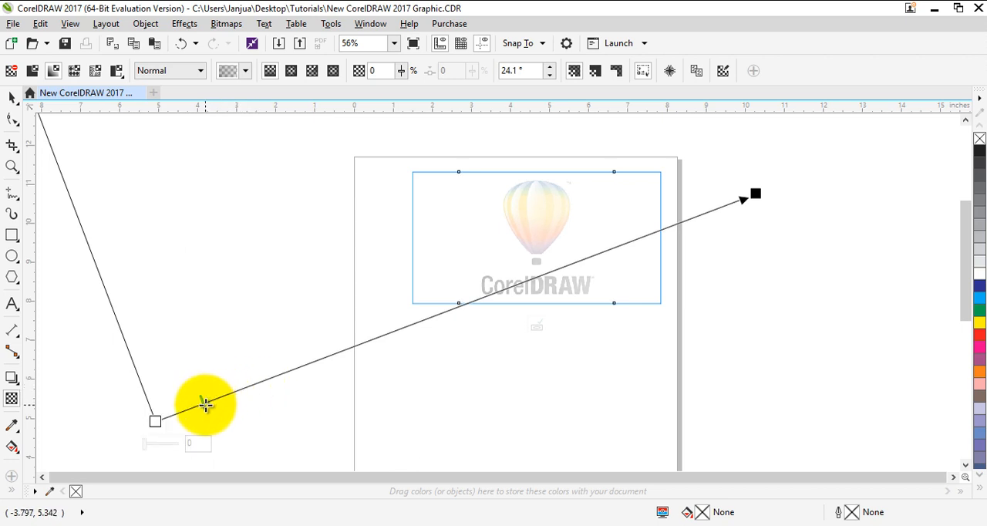
pyautogui.moveTo(207, 404); pyautogui.dragTo(301, 376)
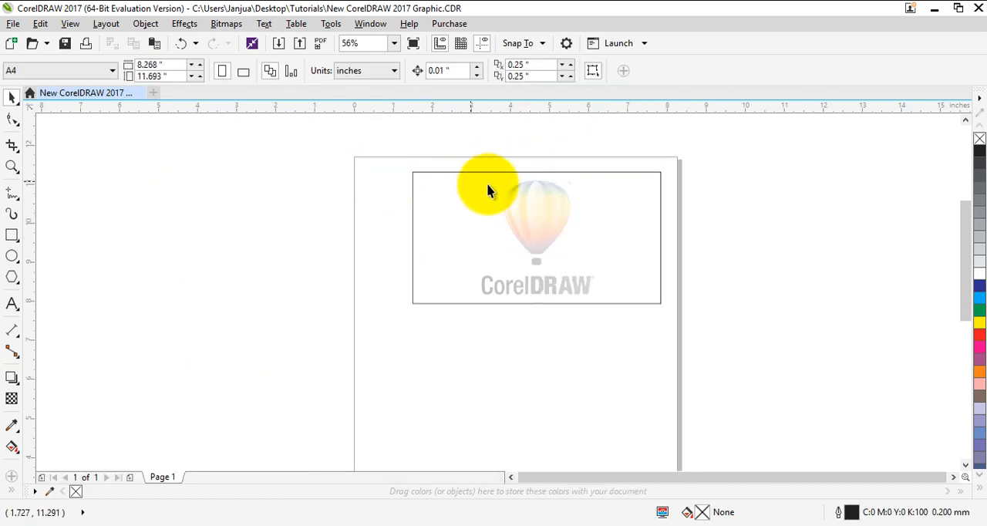
# - Select the PowerClip frame with the faded logo and nudge it slightly left
pyautogui.click(485, 188)
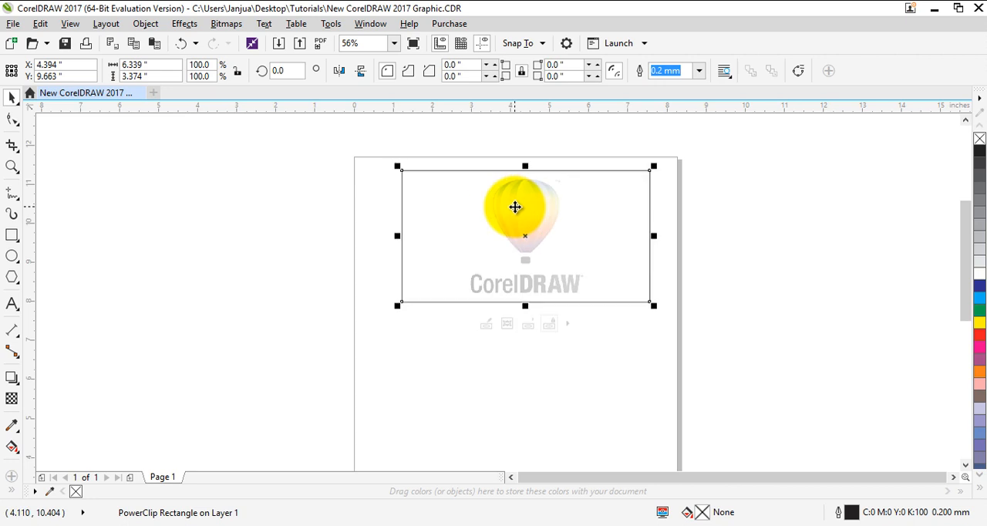
pyautogui.moveTo(515, 207); pyautogui.dragTo(272, 250)
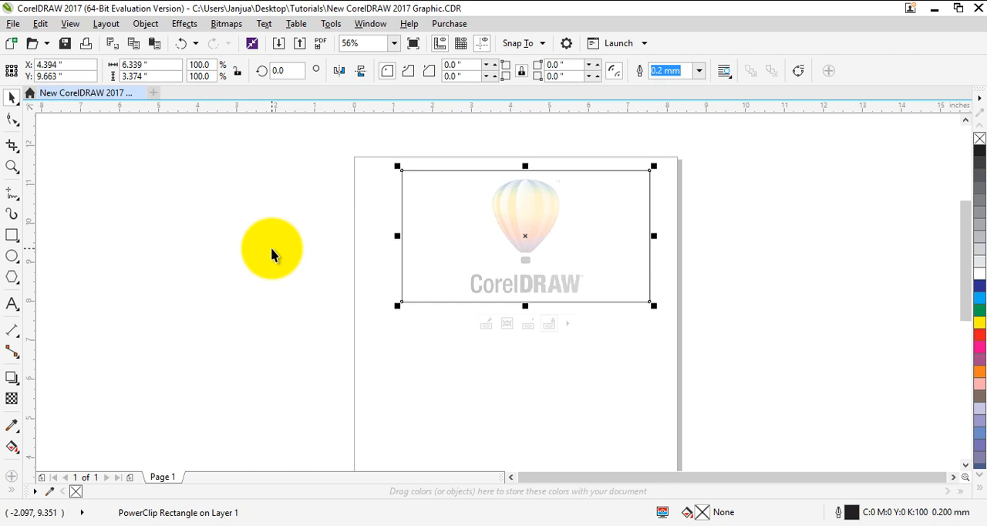
pyautogui.moveTo(272, 249); pyautogui.dragTo(522, 235)
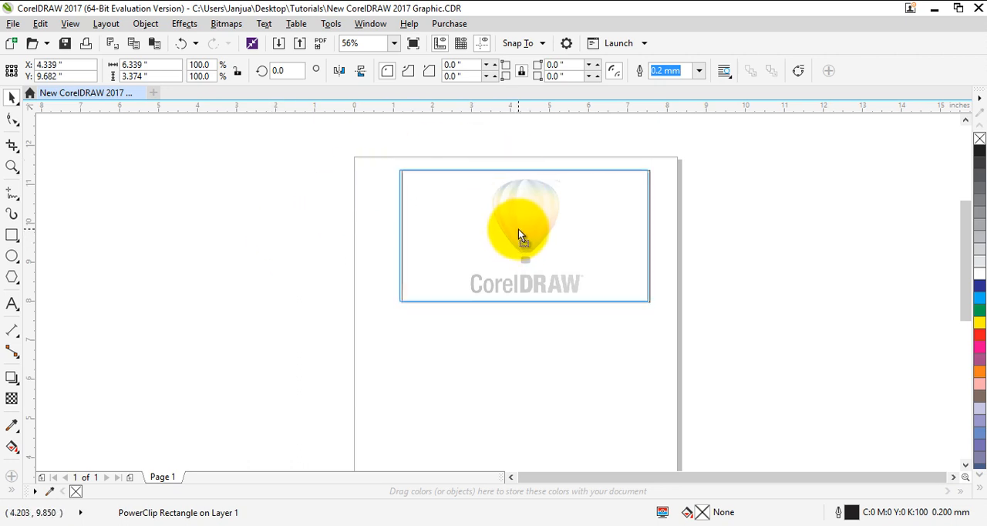